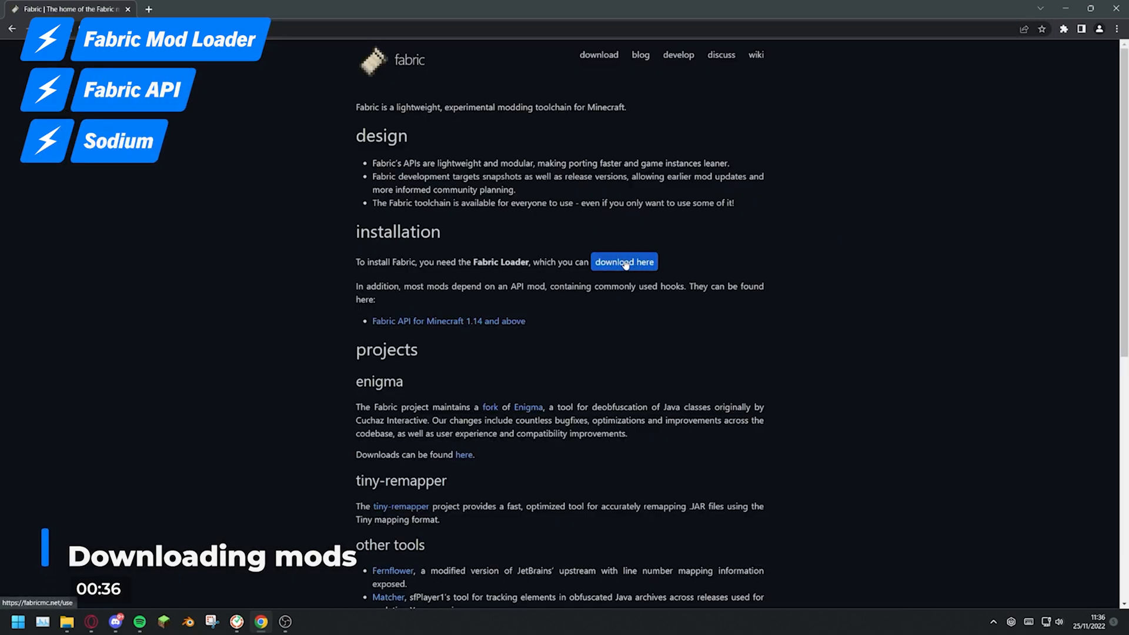
Download the Fabric installer for Windows from the Fabric Loader download page.
click(624, 261)
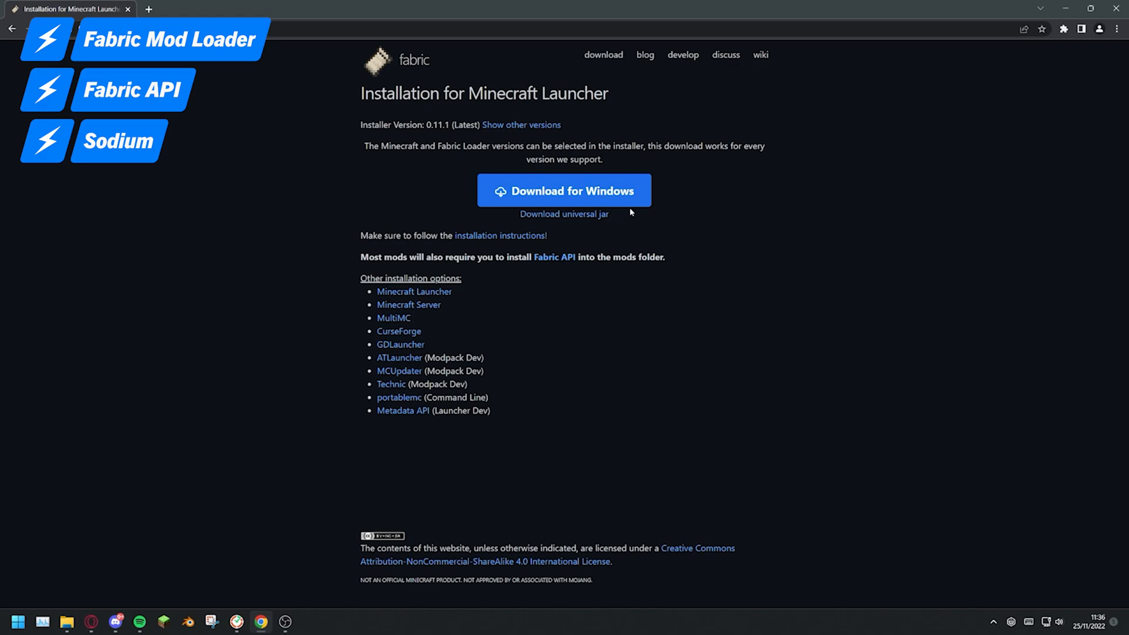
mouse_move(601, 190)
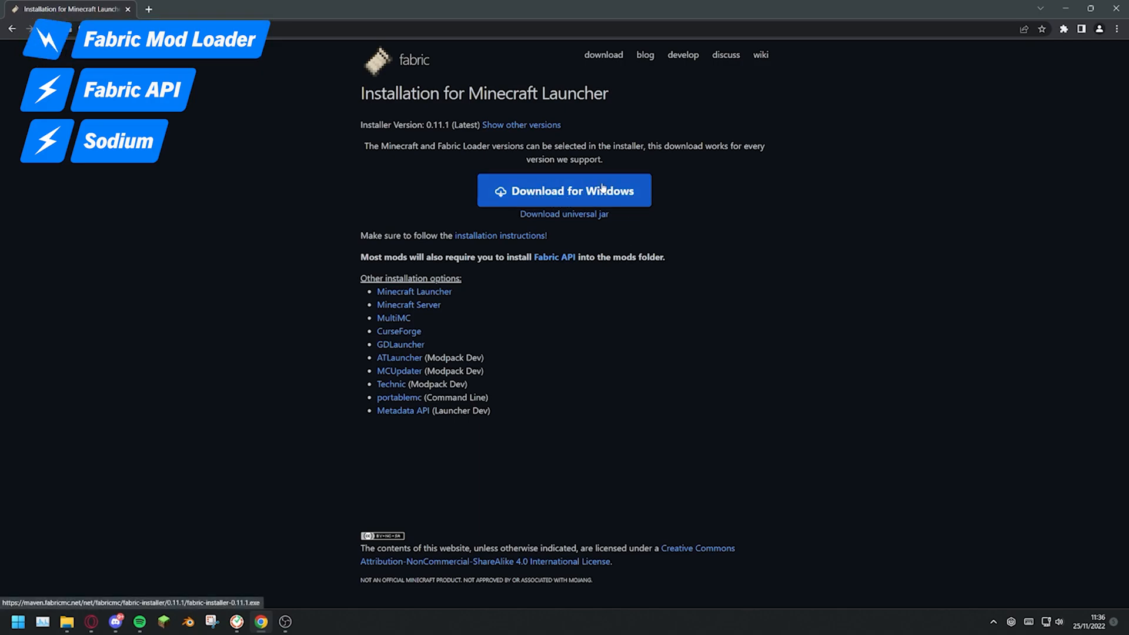
click(565, 190)
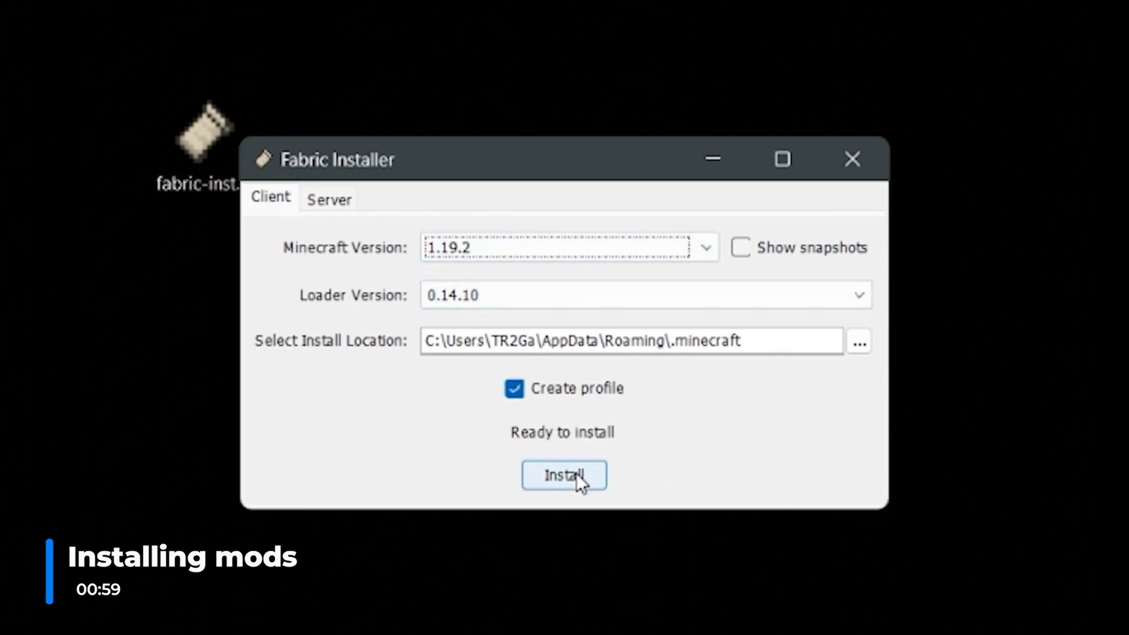
Install Fabric Loader 0.14.10 for Minecraft 1.19.2 and dismiss the success notice.
click(564, 475)
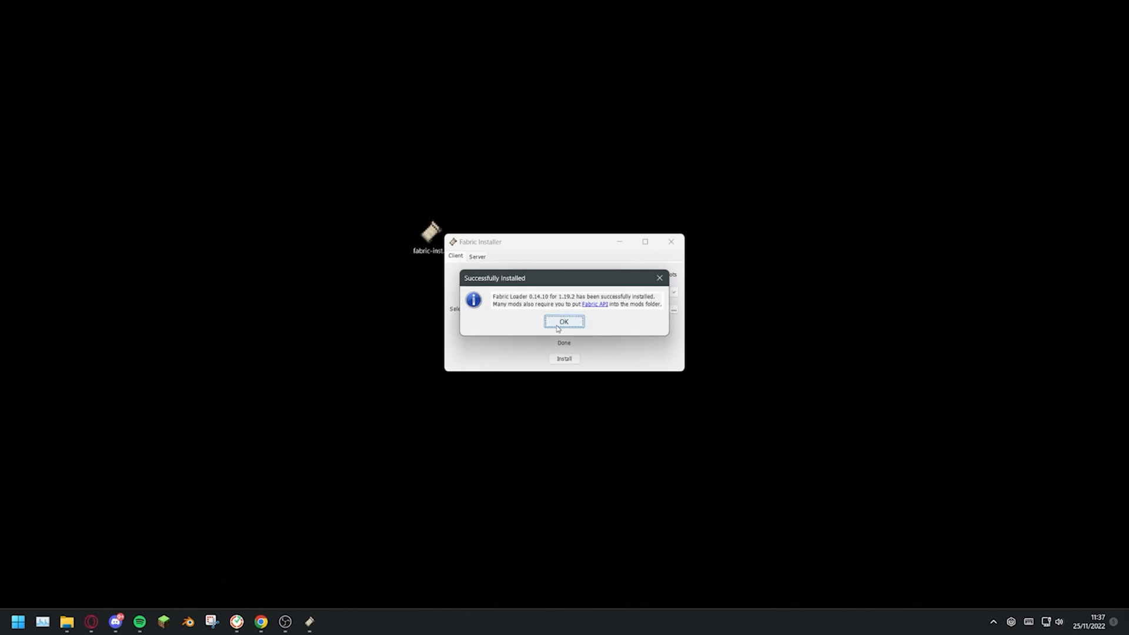
mouse_move(584, 313)
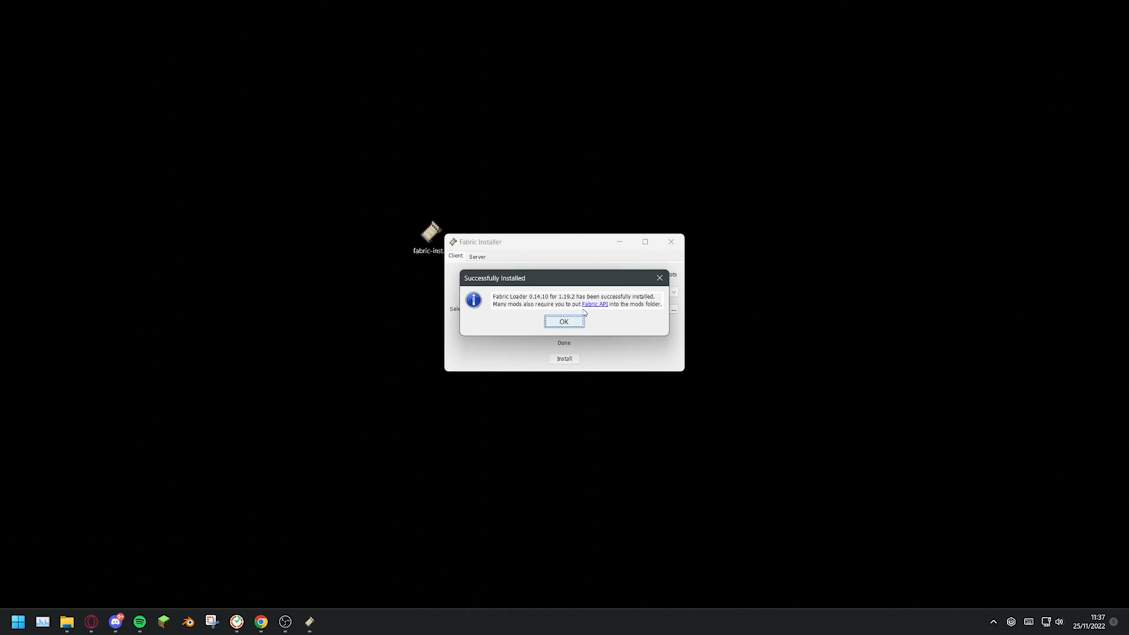
click(564, 321)
text(%appdata%)
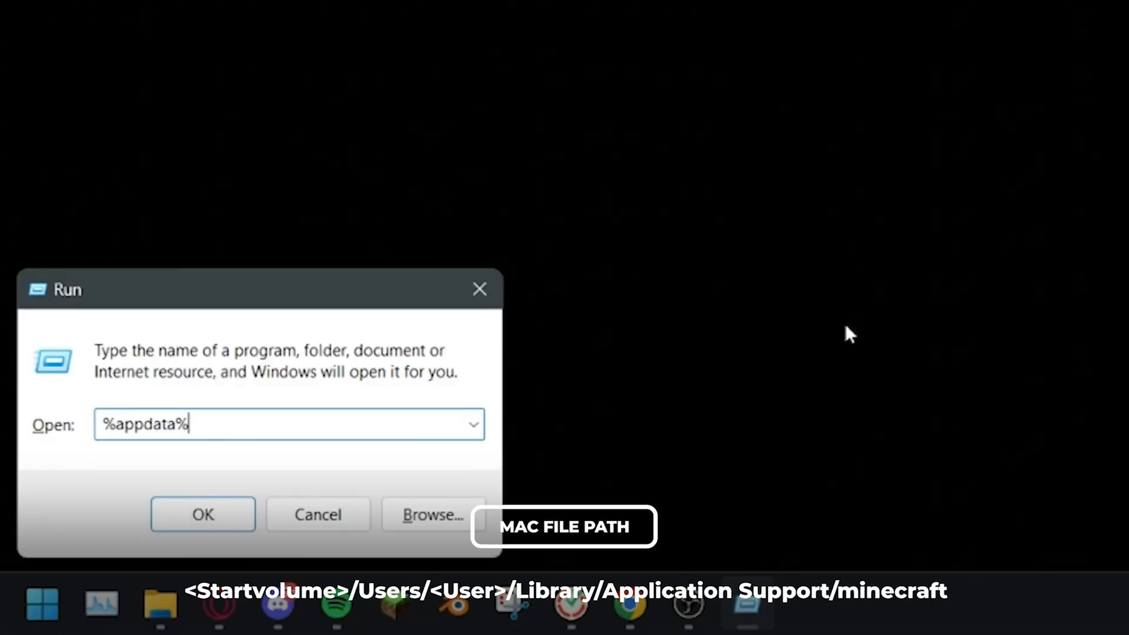
Drag the Iris, Fabric API and Sodium jars into .minecraft's mods folder.
click(202, 514)
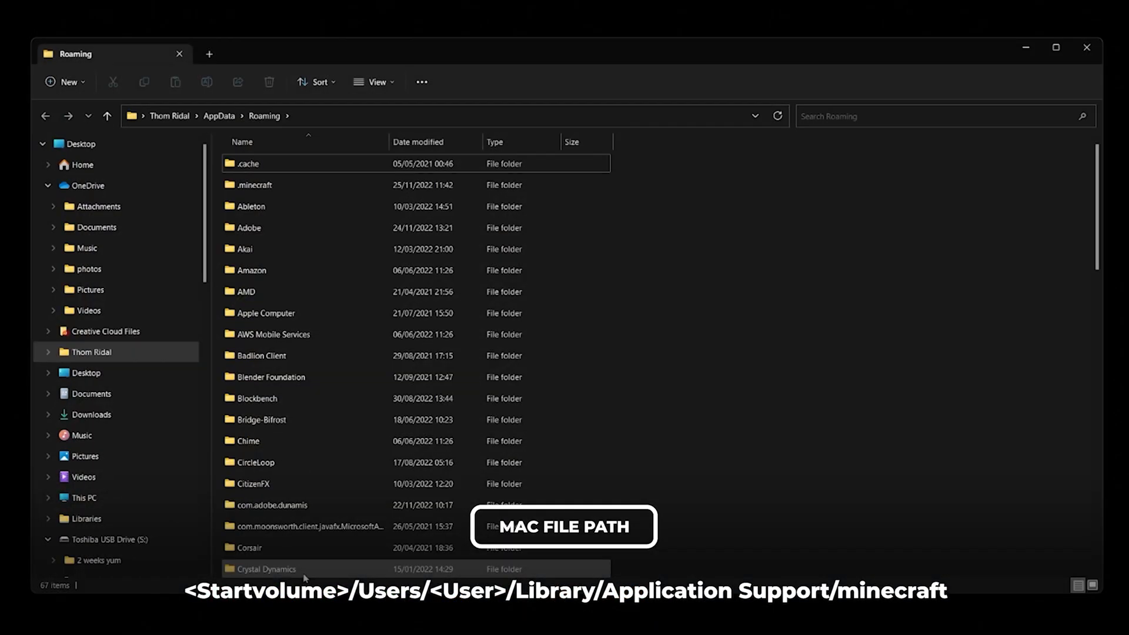
click(253, 184)
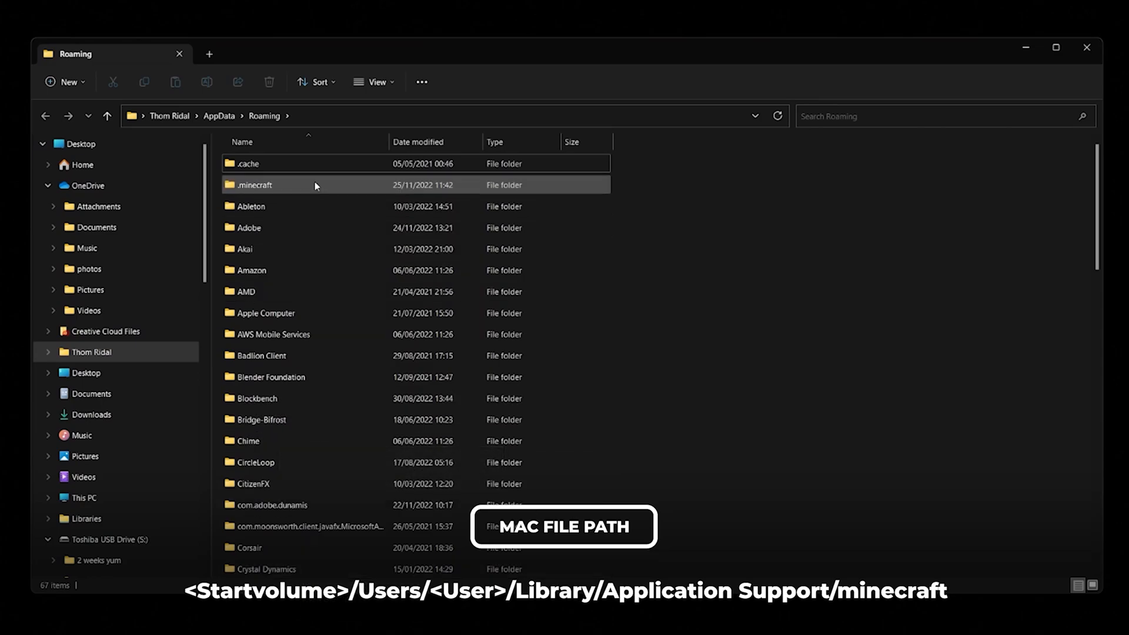
mouse_move(285, 186)
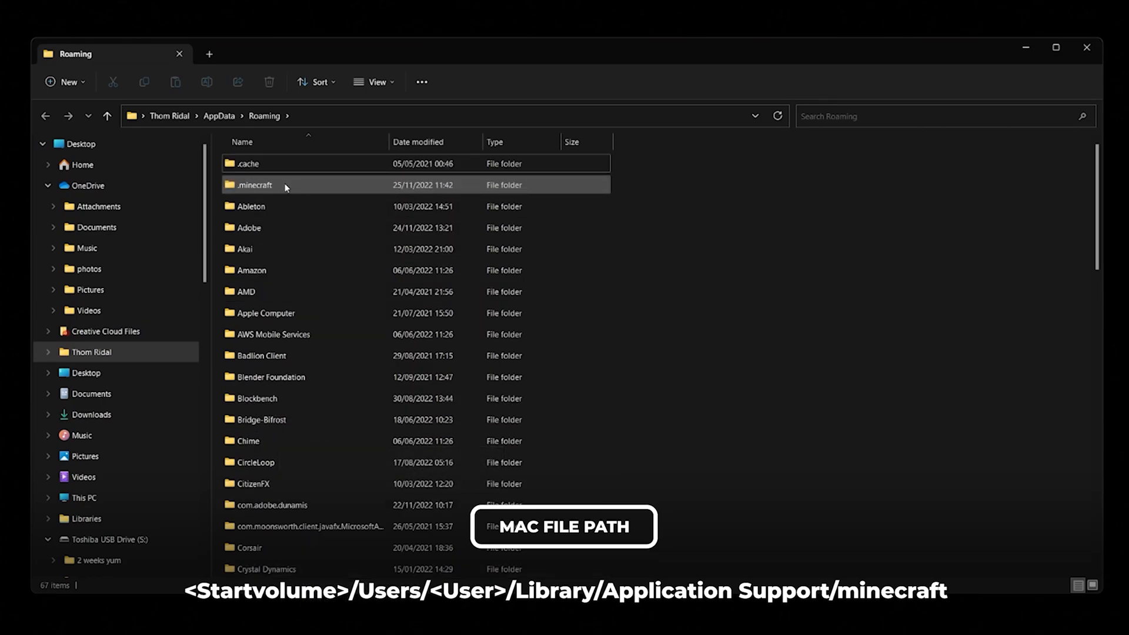
double_click(254, 184)
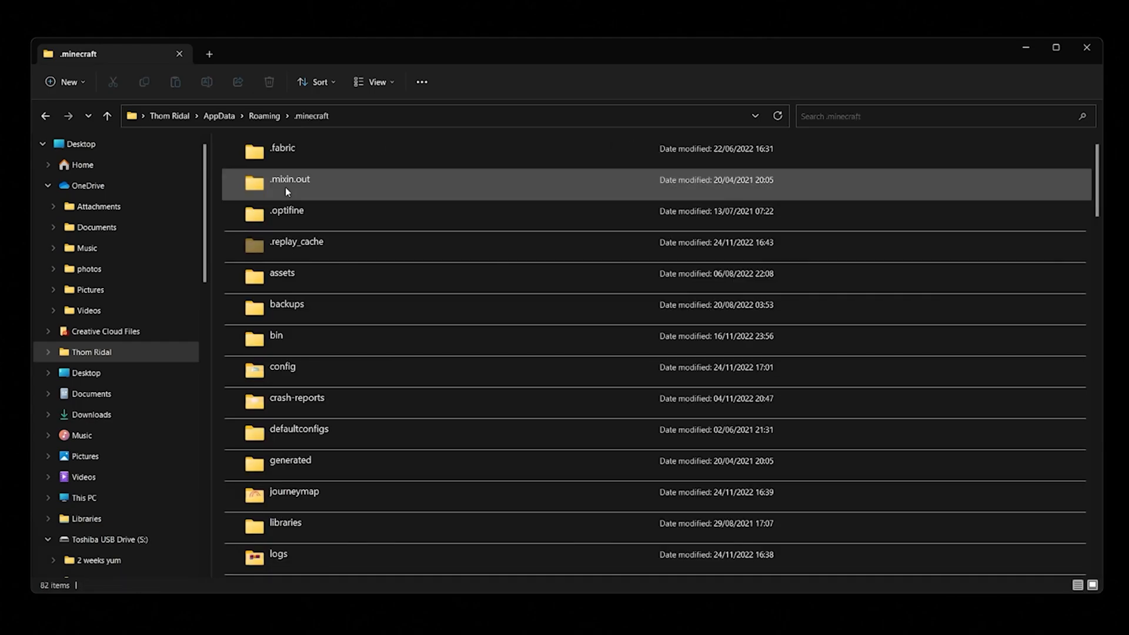
click(65, 81)
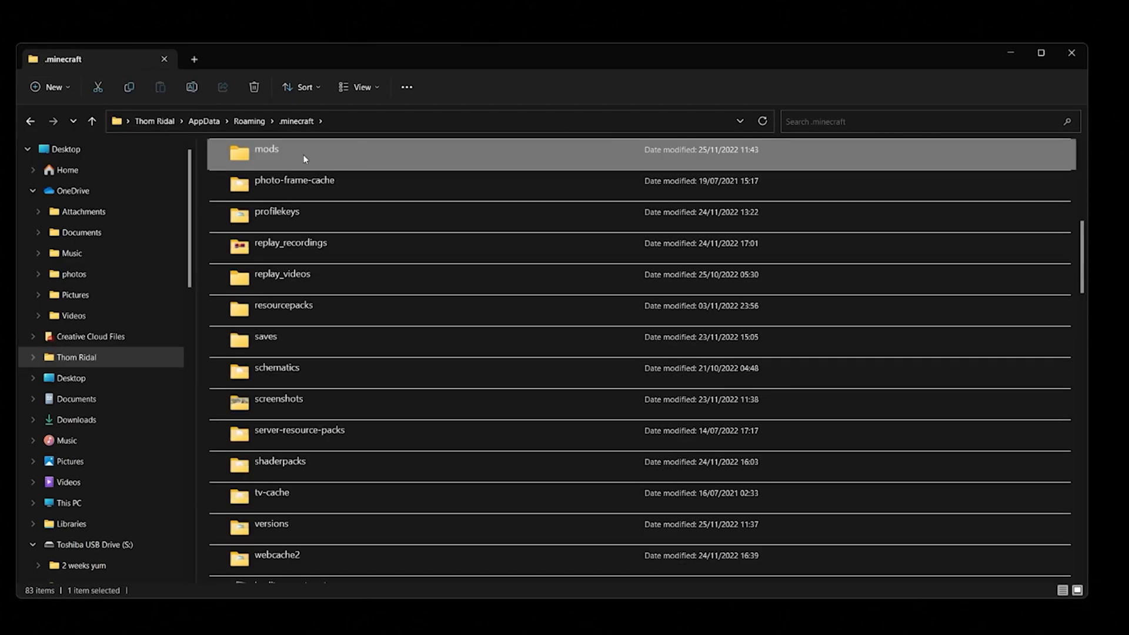
double_click(266, 149)
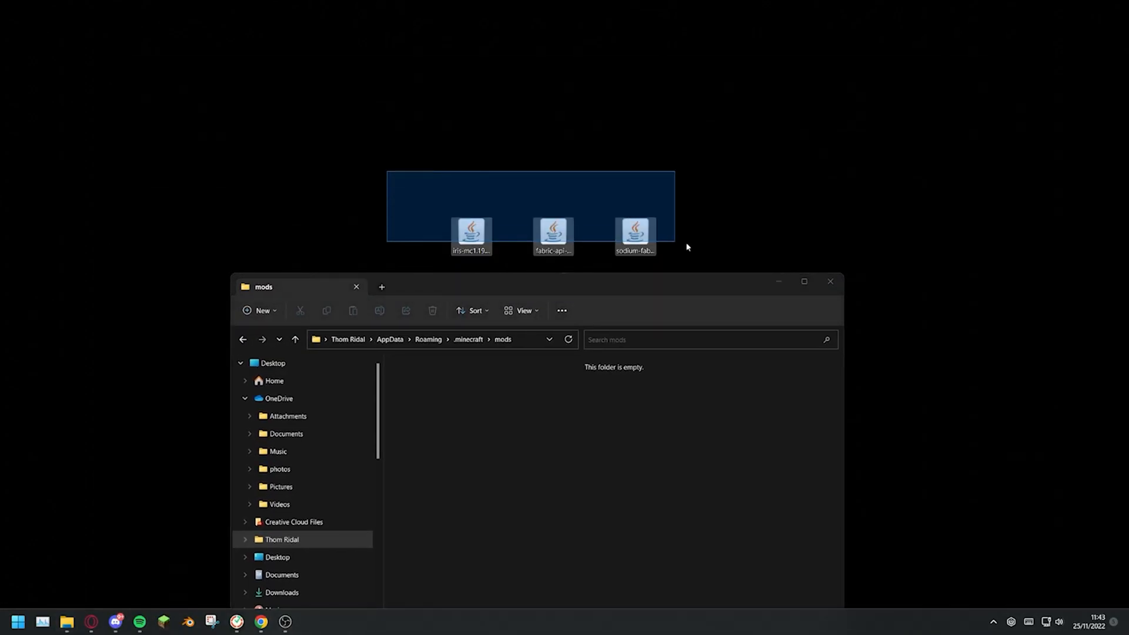
drag(635, 234, 620, 453)
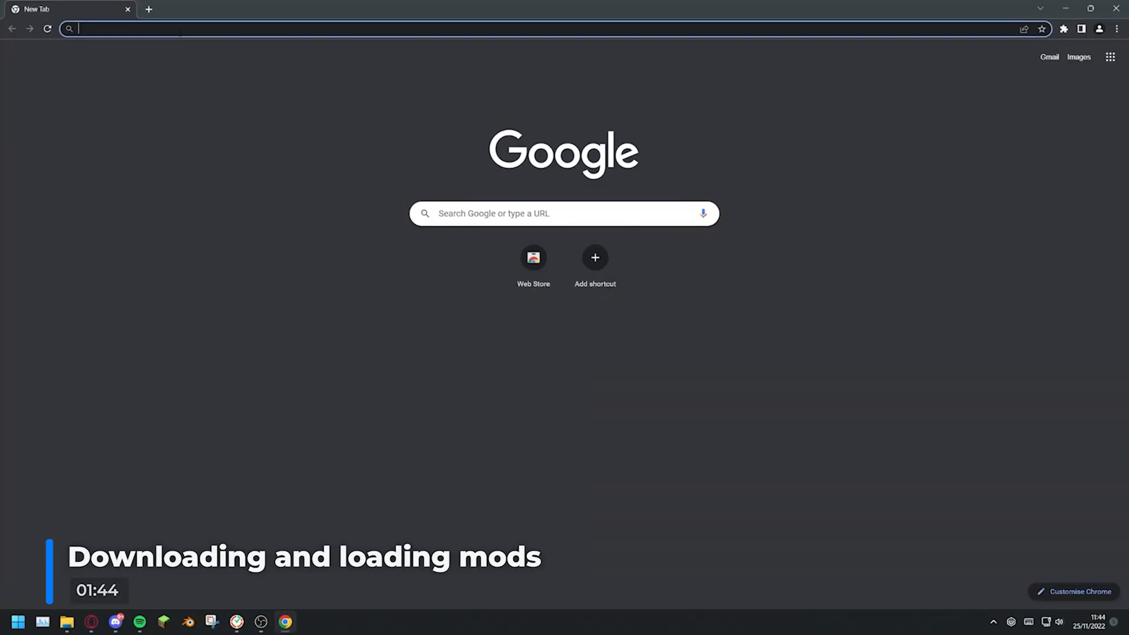
Download Complementary Shaders from its CurseForge page.
text(curseforge.com/minecraft/customization/complementary-shaders)
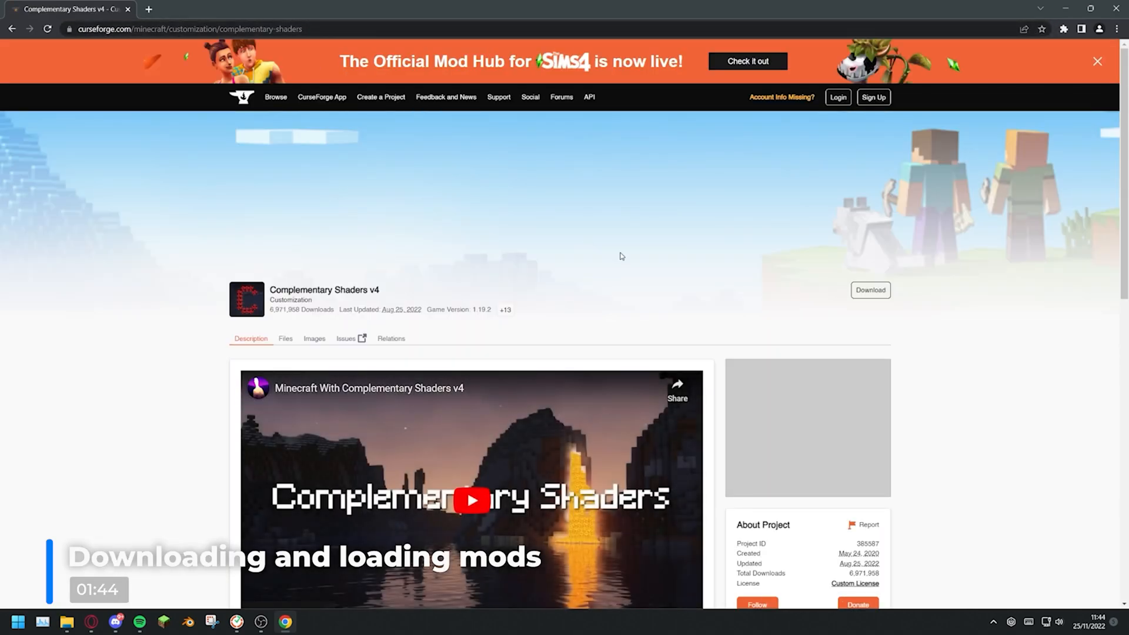
scroll(down, 3)
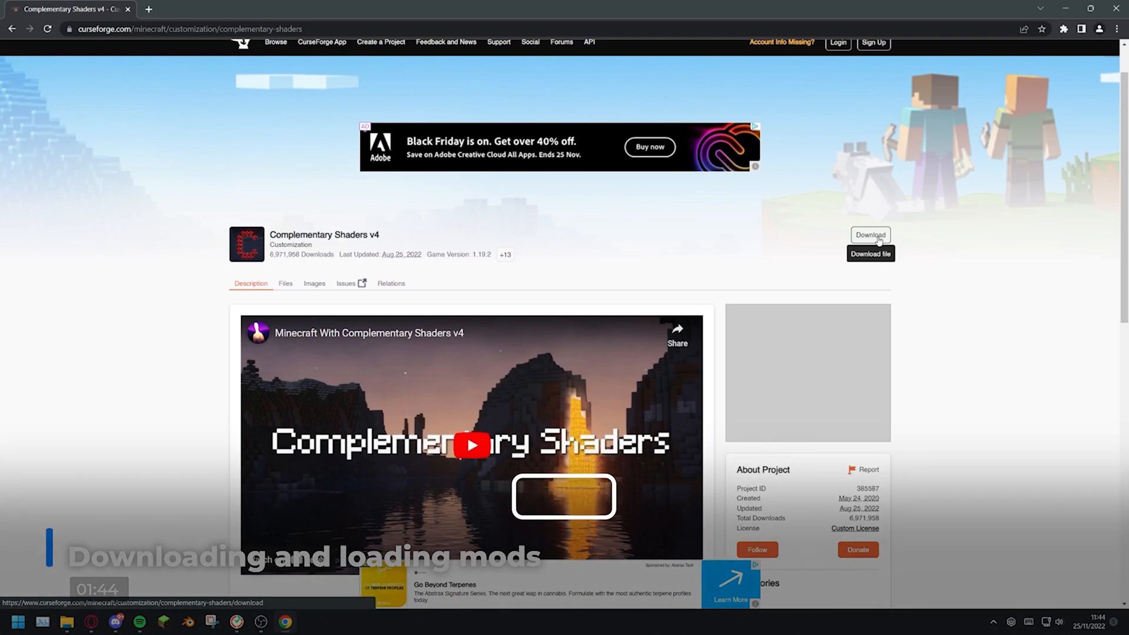
click(869, 235)
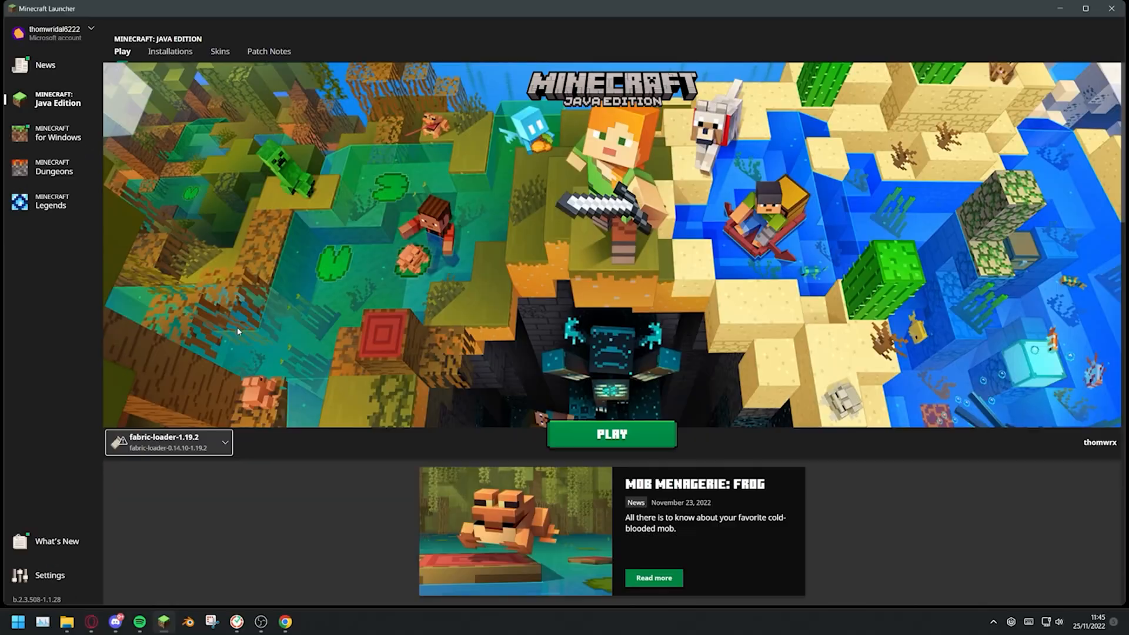
Launch the fabric-loader-1.19.2 installation and open the game's Options menu.
click(610, 434)
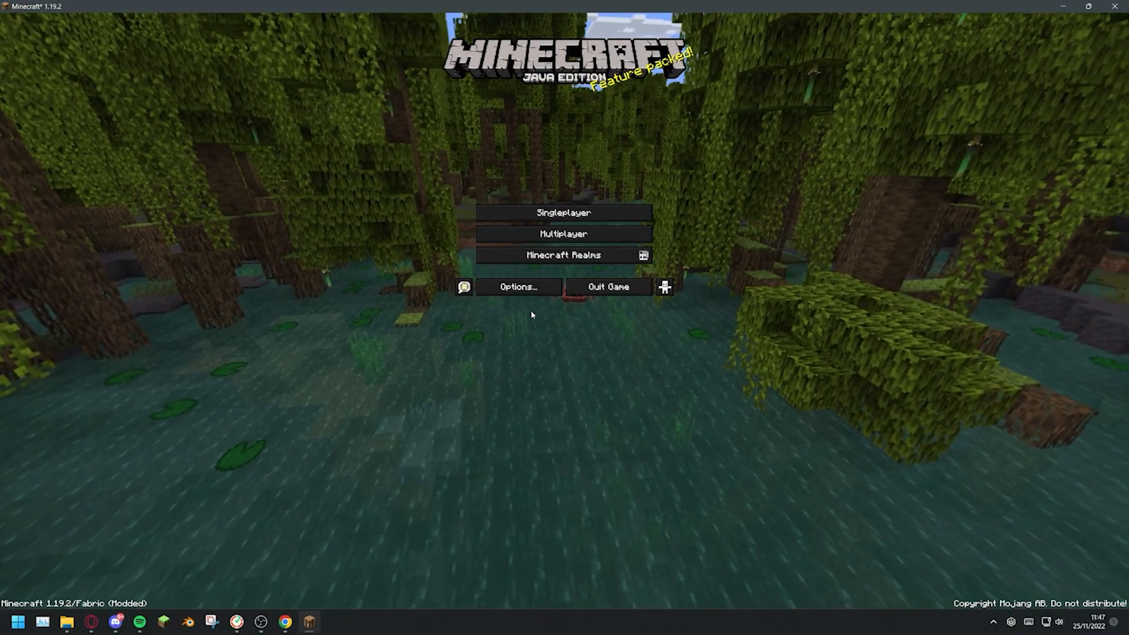
click(517, 286)
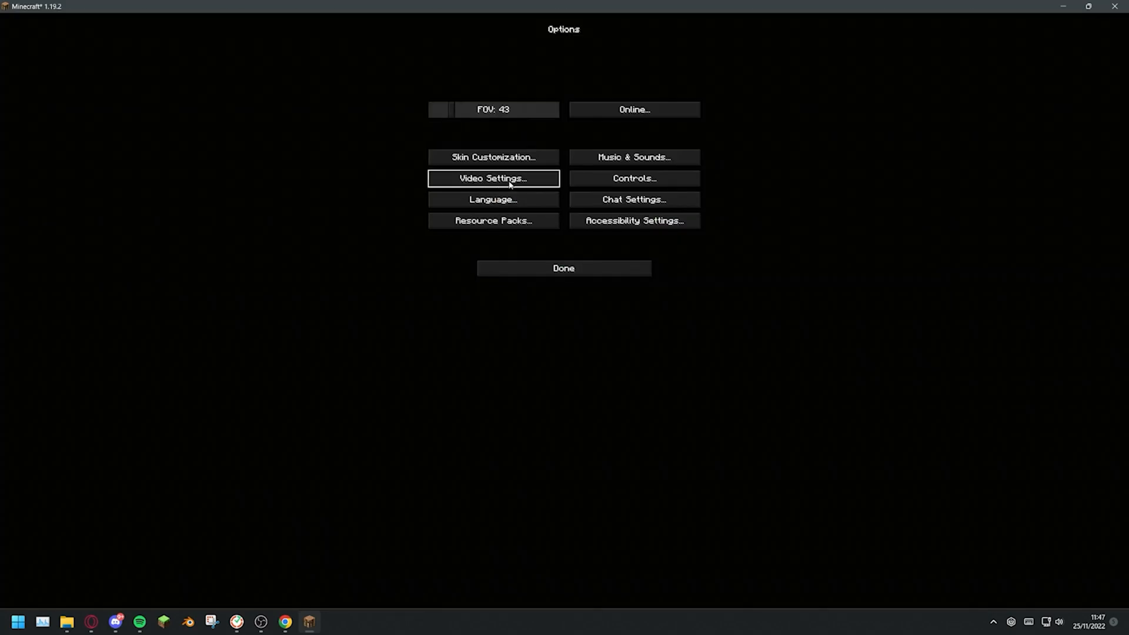
Add ComplementaryShaders_v4.5.zip to the shader pack folder and apply it.
click(492, 177)
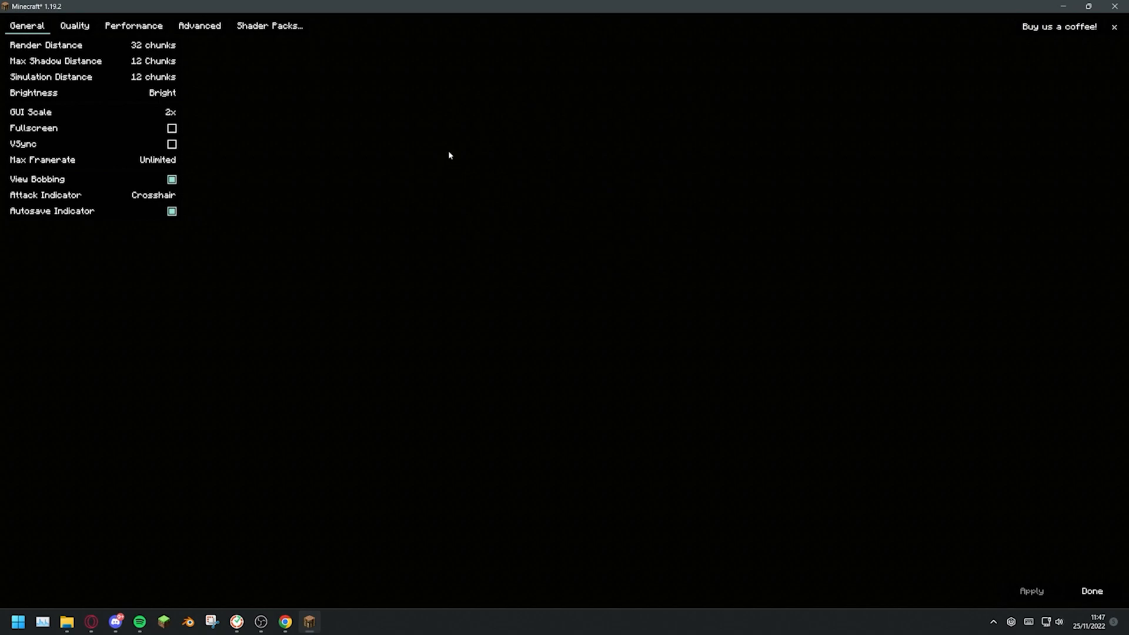
click(269, 26)
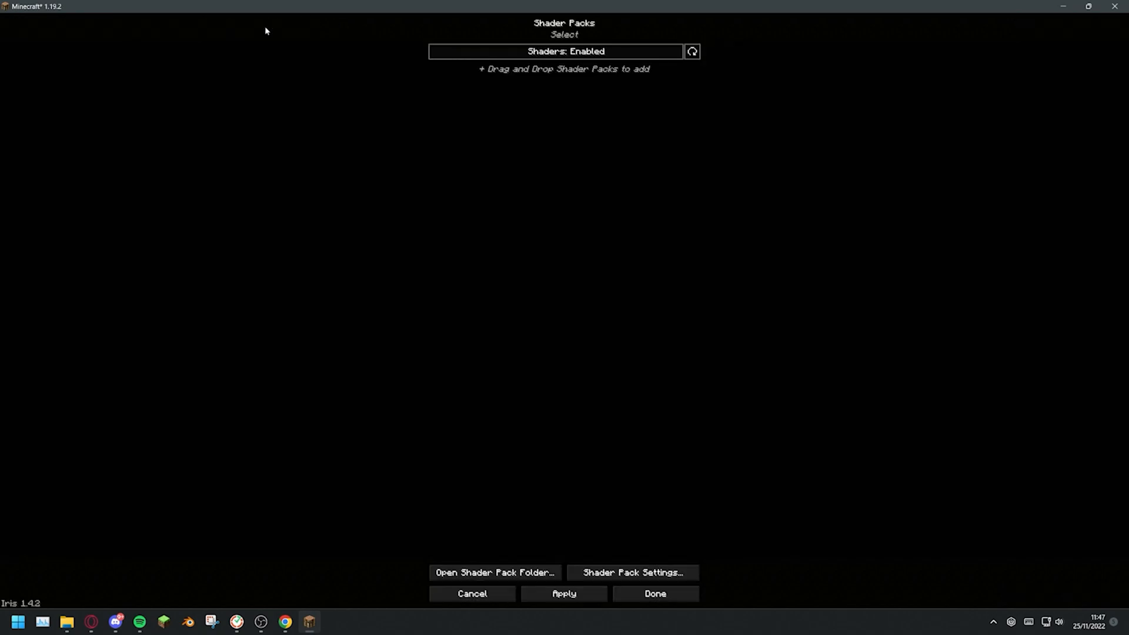
mouse_move(494, 572)
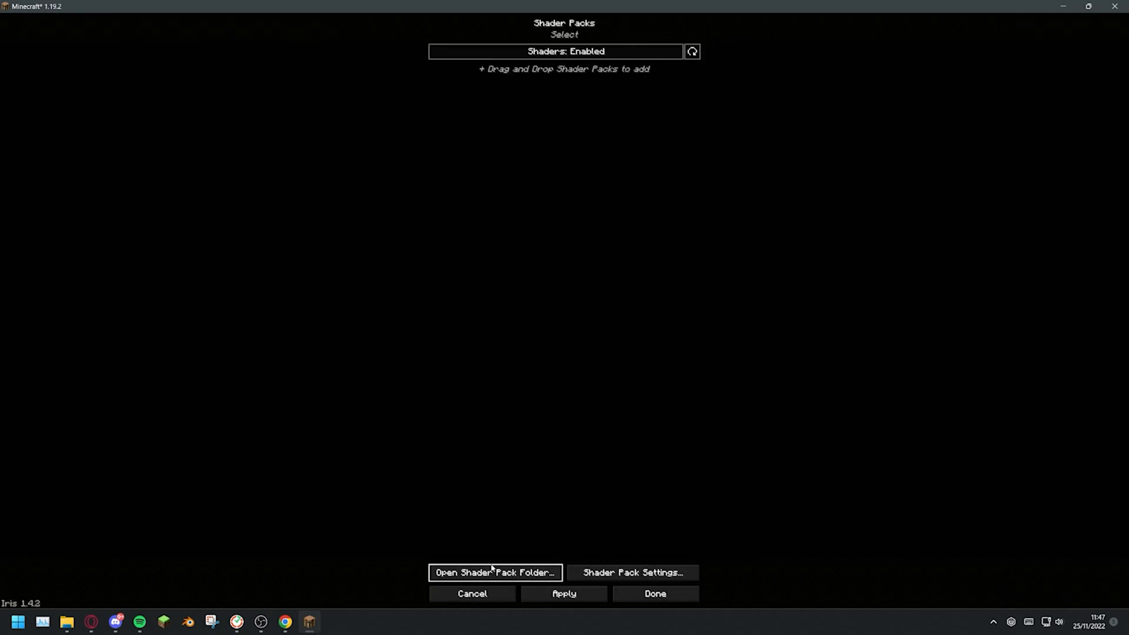
click(495, 572)
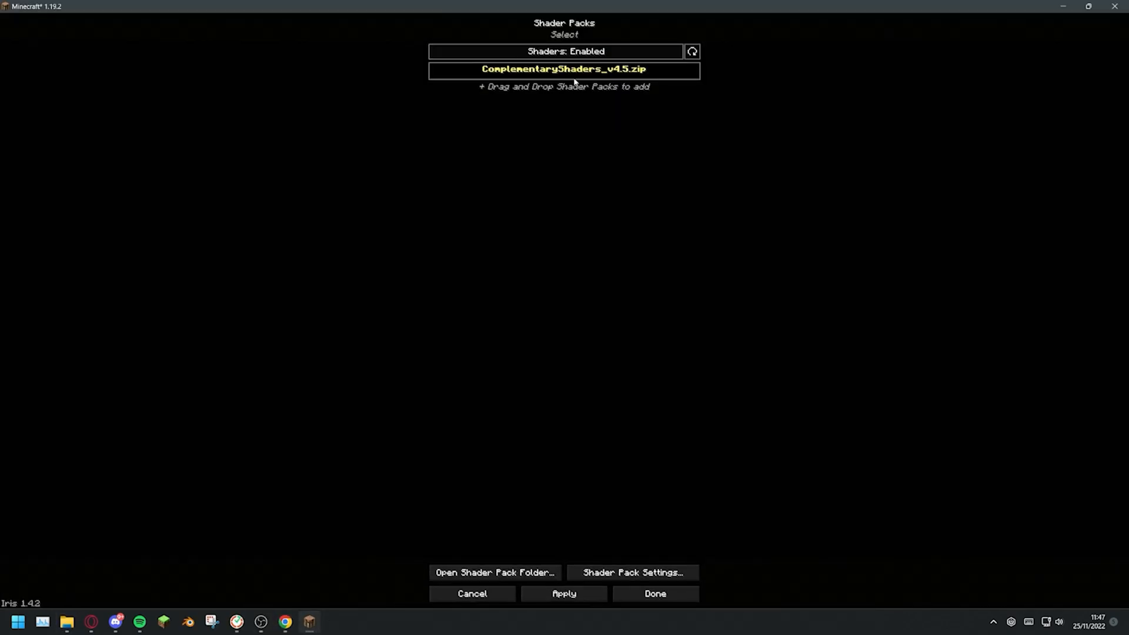
mouse_move(735, 410)
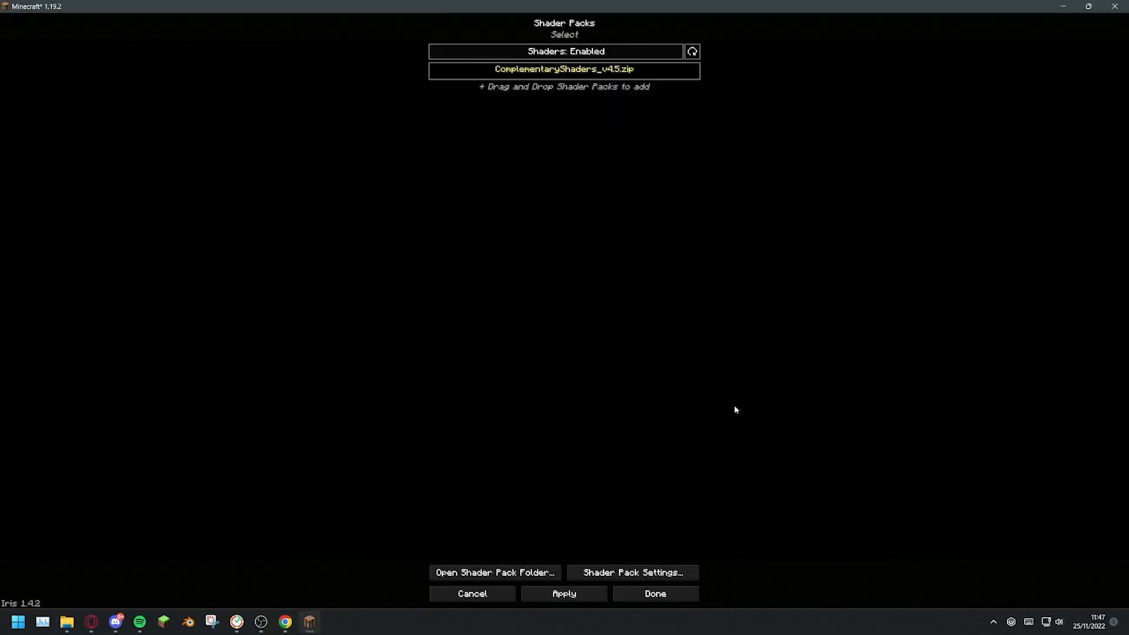
click(654, 594)
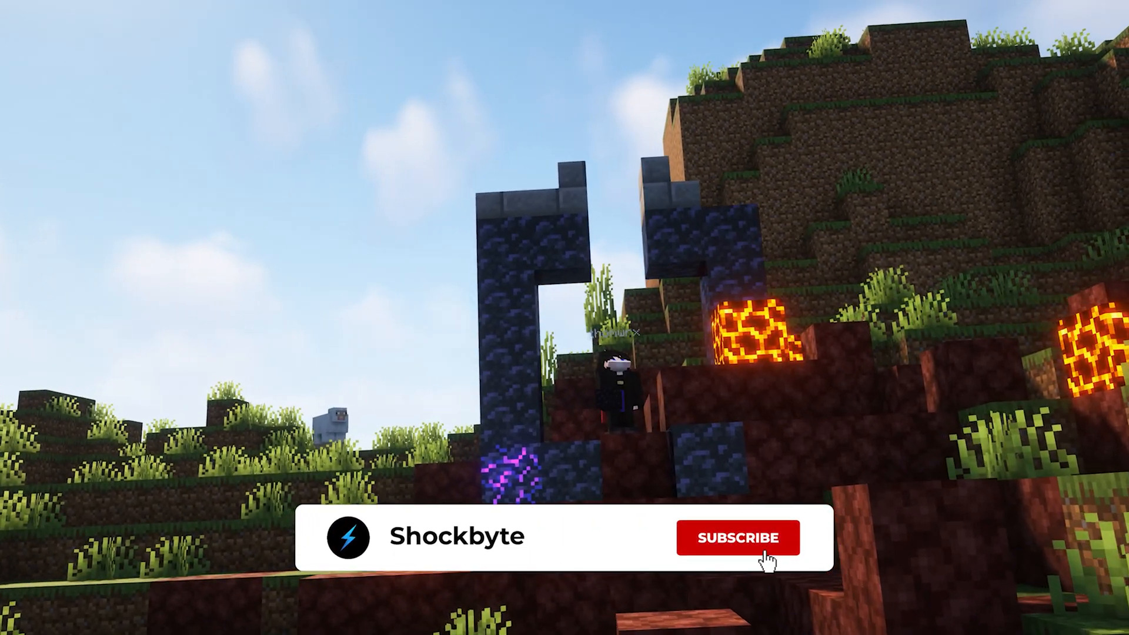
Close the shader settings to view the shader-lit world with its glowing nether portal.
click(738, 538)
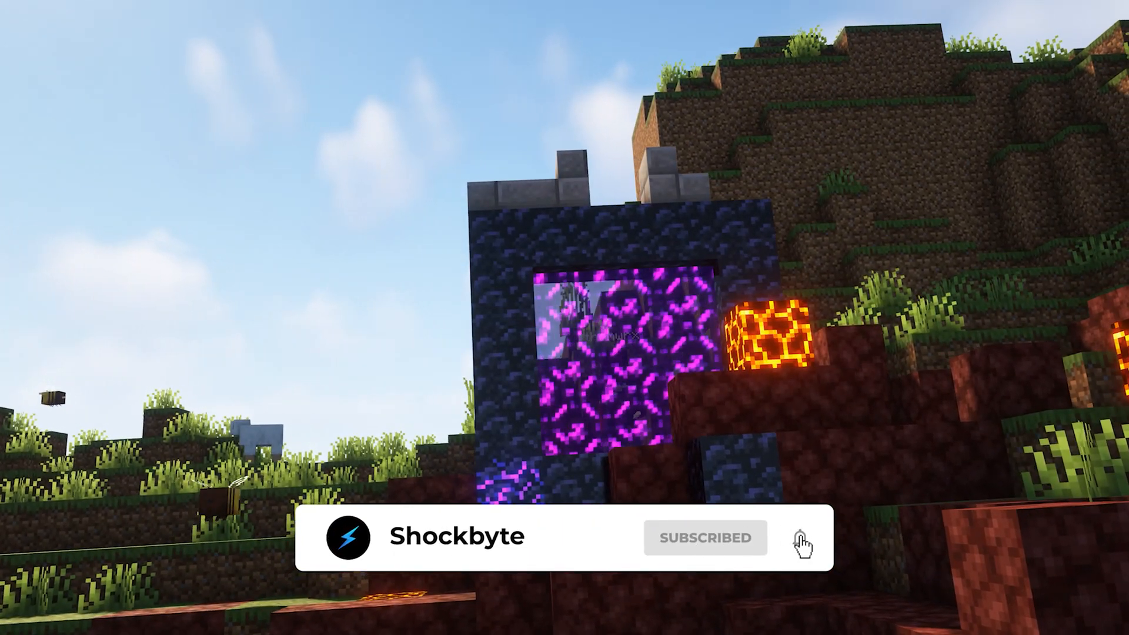